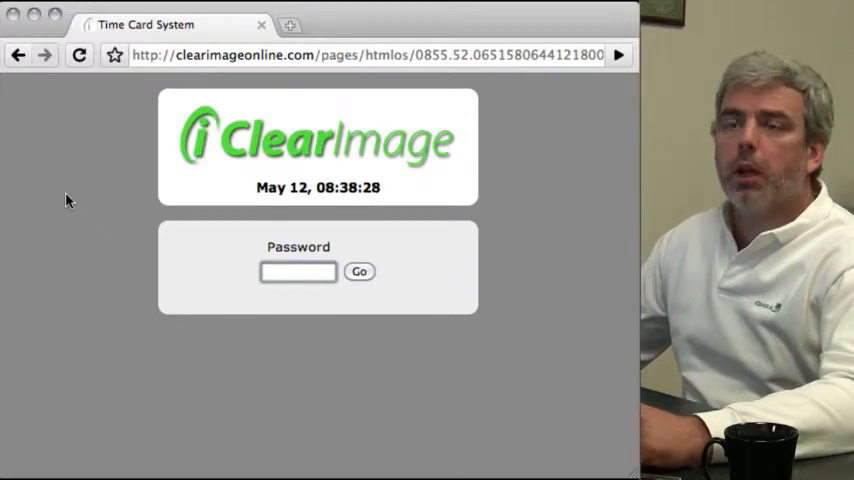
Step: Enter the administrator password in the login page's Password field and submit it
{"action": "left_click", "coordinate": [298, 272]}
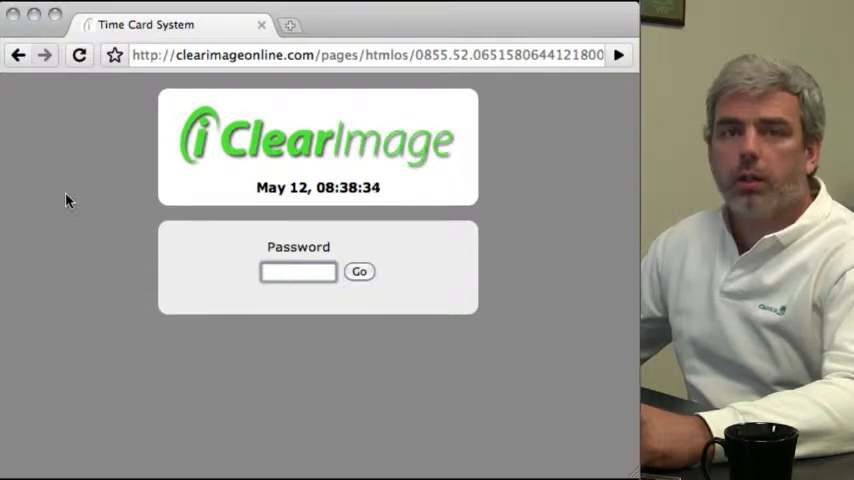
{"action": "left_click", "coordinate": [298, 271]}
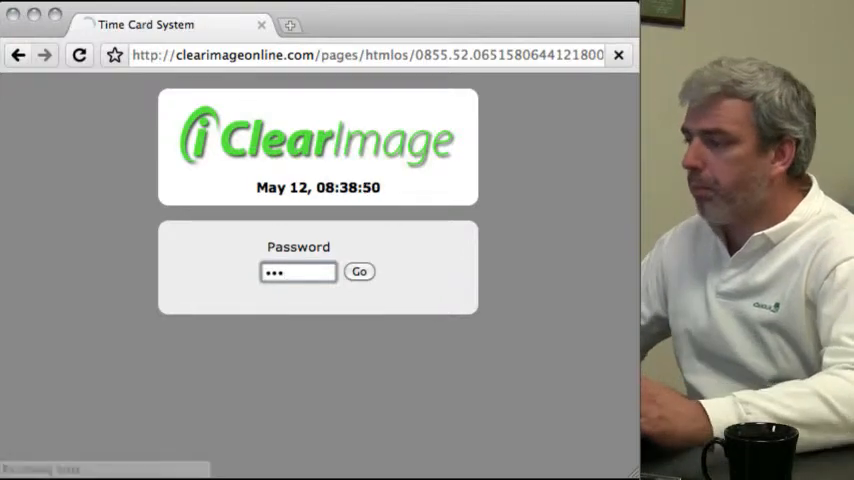
Step: Sign in, open Print Time Cards, browse its date range and overtime options, then exit
{"action": "left_click", "coordinate": [359, 271]}
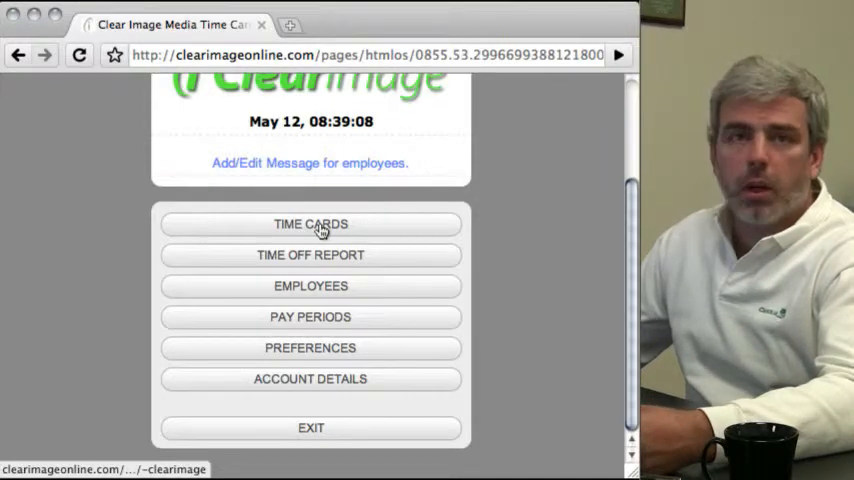
{"action": "left_click", "coordinate": [310, 224]}
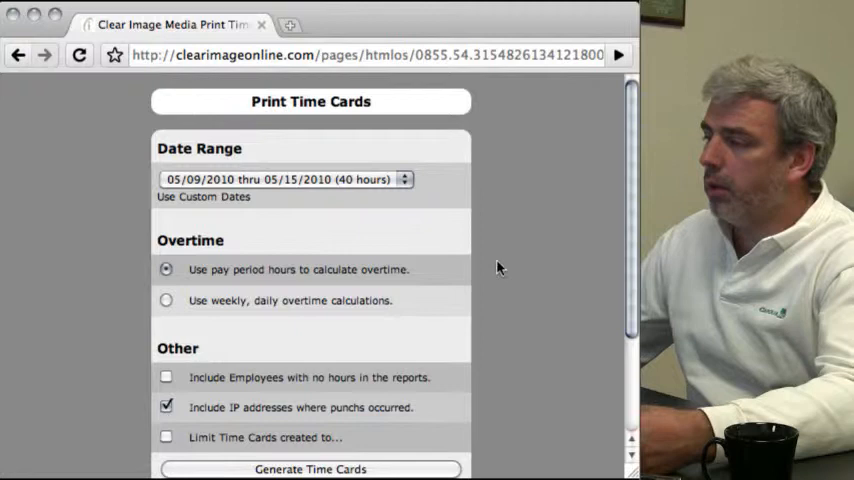
{"action": "scroll", "scroll_direction": "down", "scroll_amount": 3}
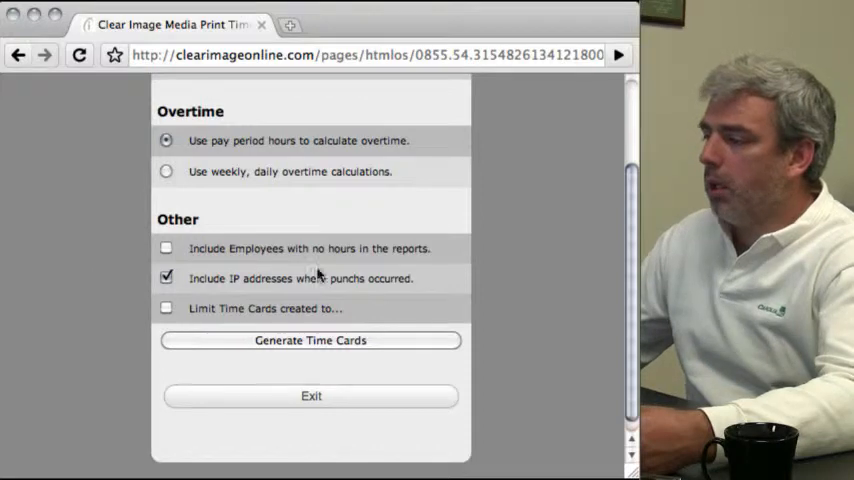
{"action": "mouse_move", "coordinate": [285, 364]}
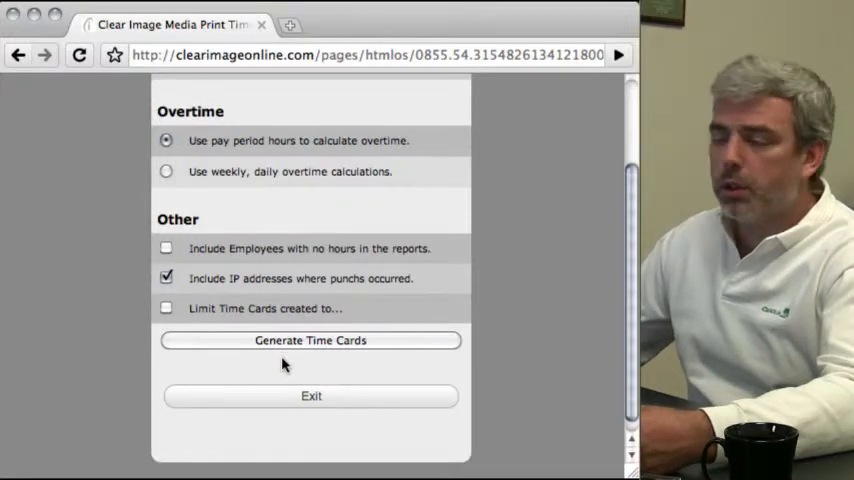
{"action": "left_click", "coordinate": [311, 396]}
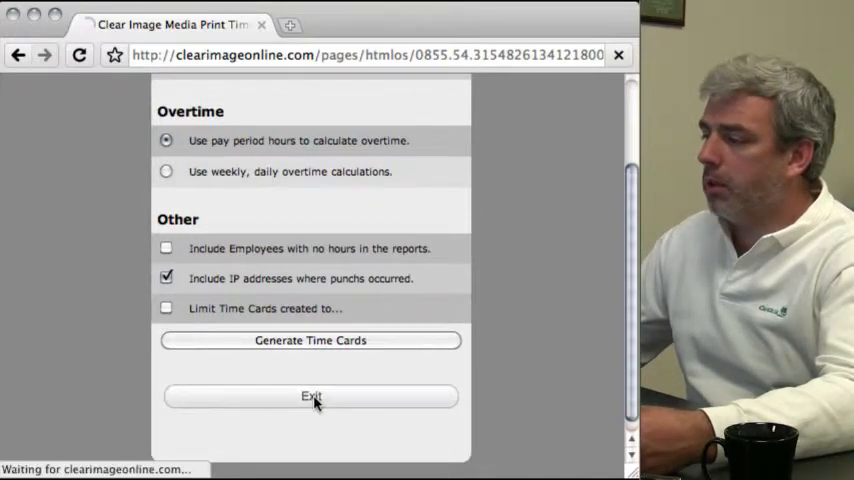
Step: Exit the Print Time Cards page back to the main admin menu
{"action": "left_click", "coordinate": [311, 396]}
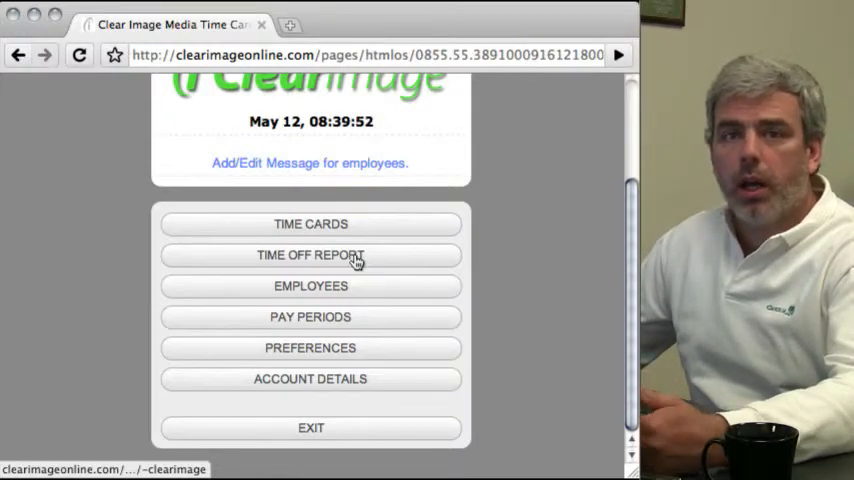
{"action": "mouse_move", "coordinate": [322, 292]}
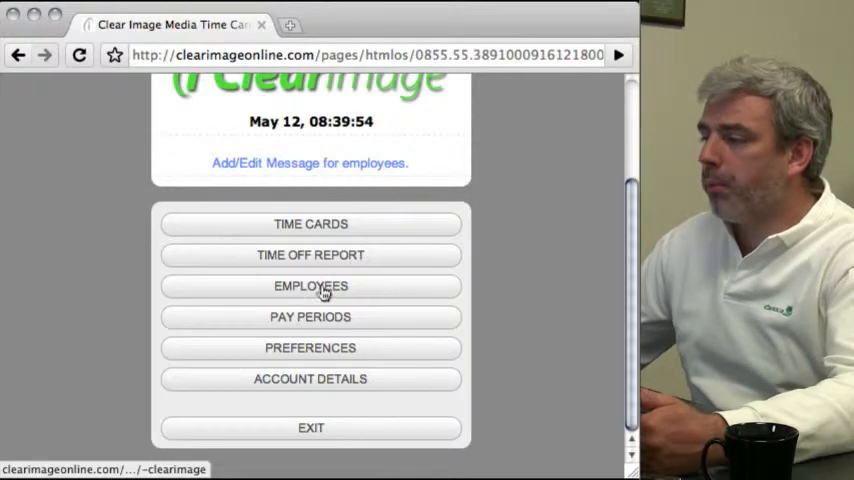
{"action": "left_click", "coordinate": [310, 287]}
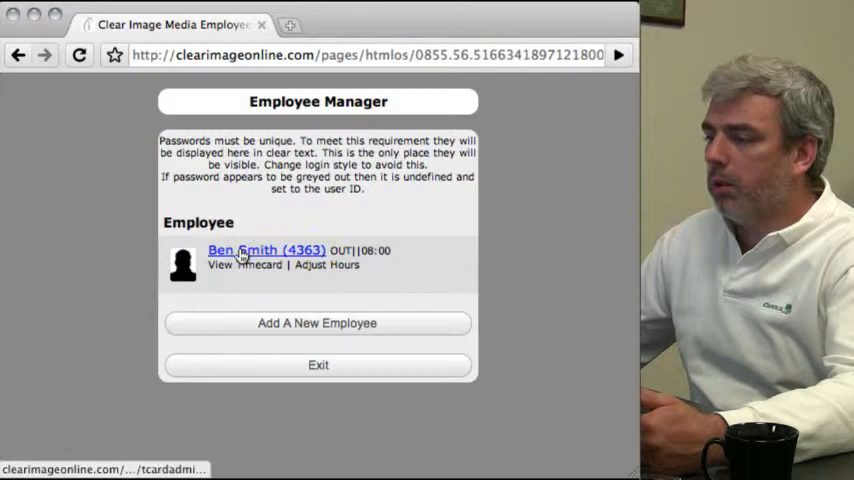
{"action": "mouse_move", "coordinate": [372, 238]}
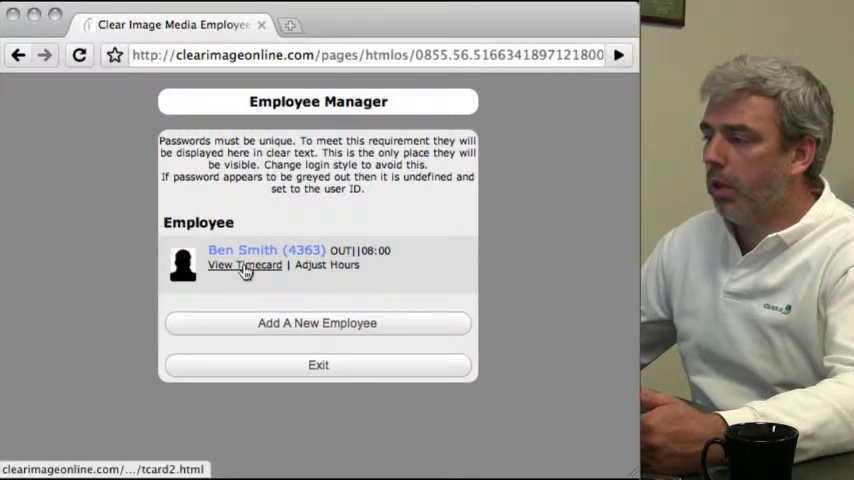
{"action": "mouse_move", "coordinate": [310, 345]}
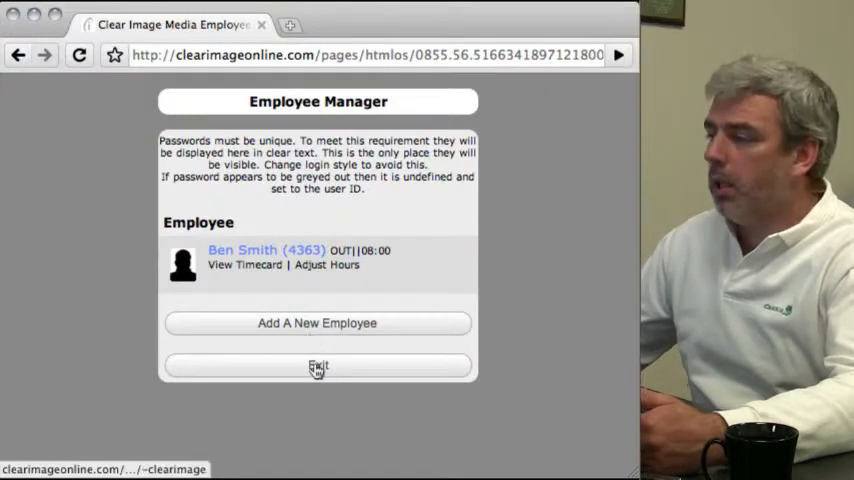
{"action": "left_click", "coordinate": [318, 367]}
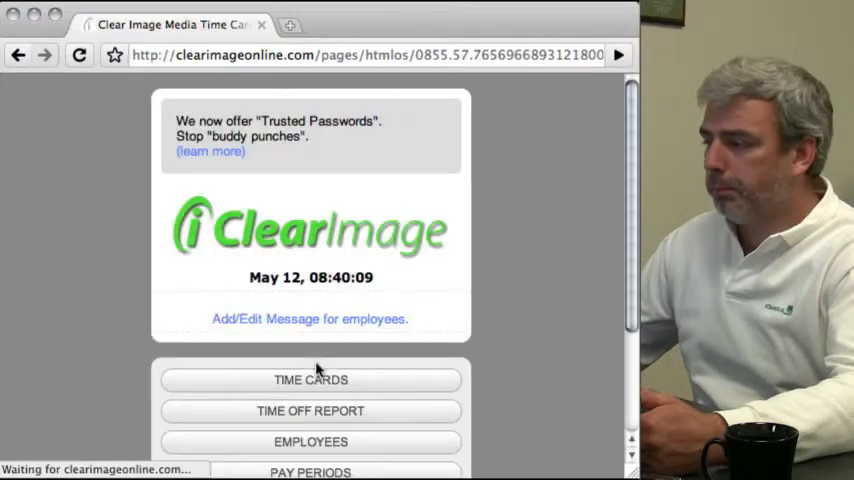
{"action": "scroll", "scroll_direction": "down", "scroll_amount": 3}
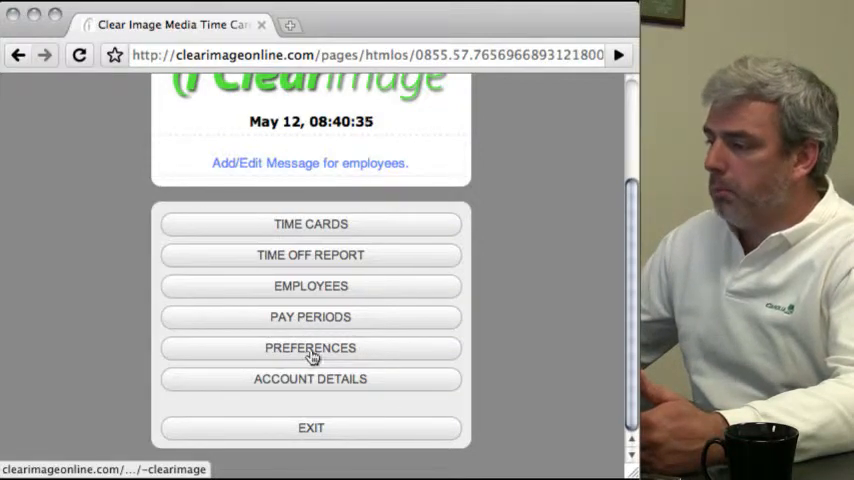
Step: In Preferences > Set Time, set 05/12/2010 11:41 with US daylight saving time, then exit
{"action": "left_click", "coordinate": [310, 347]}
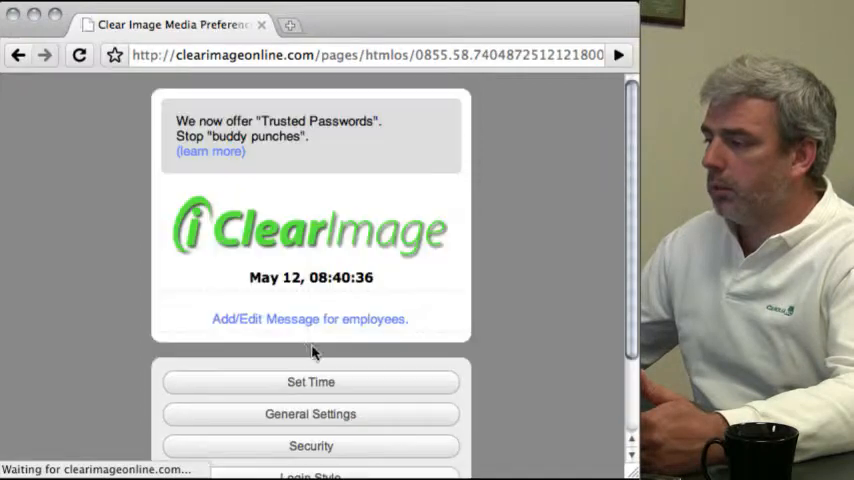
{"action": "scroll", "scroll_direction": "down", "scroll_amount": 3}
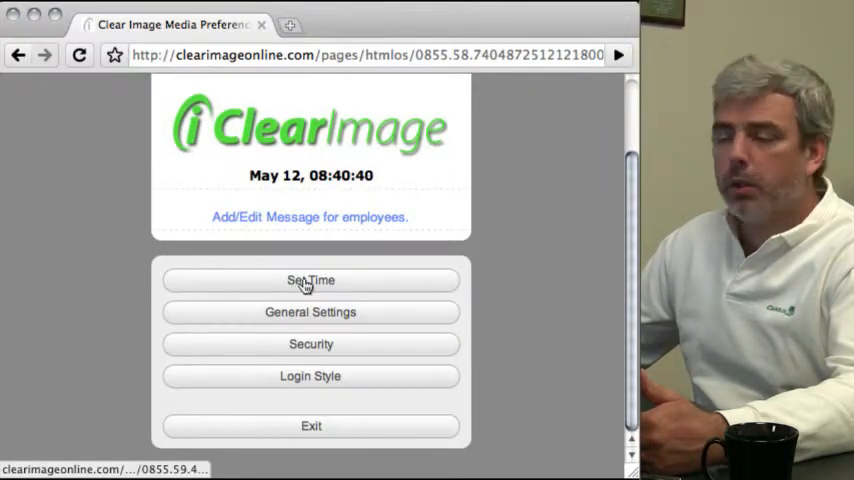
{"action": "left_click", "coordinate": [311, 280]}
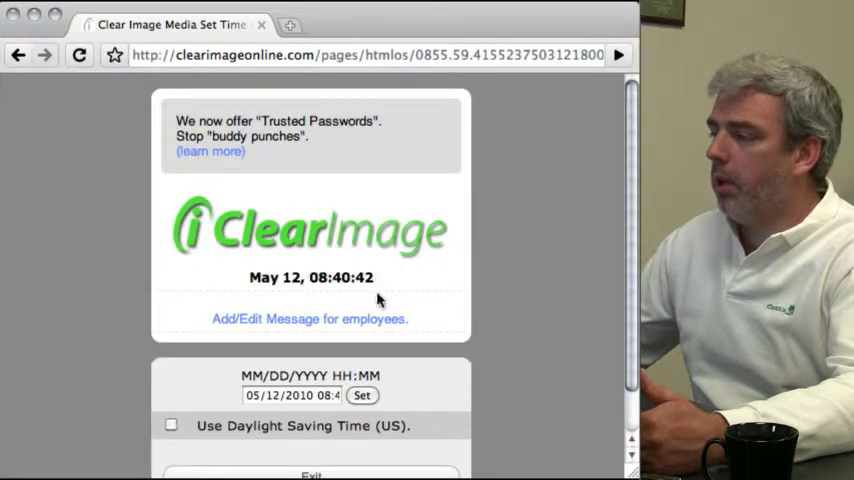
{"action": "scroll", "scroll_direction": "down", "scroll_amount": 3}
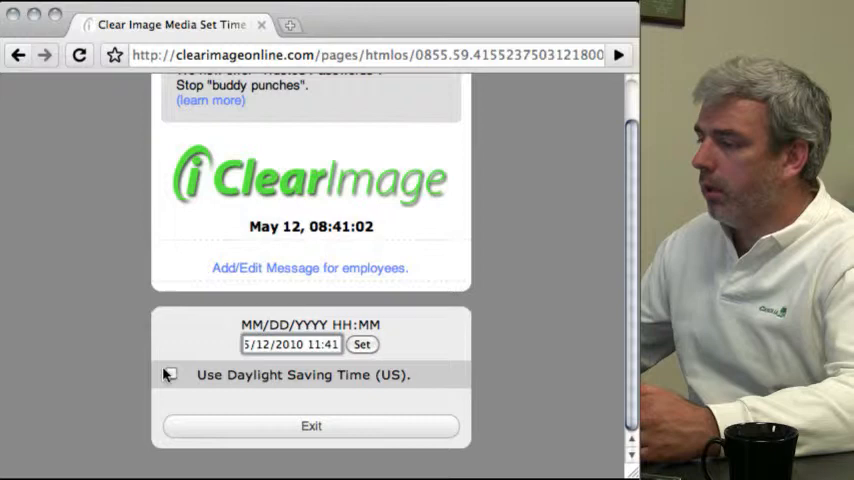
{"action": "left_click", "coordinate": [362, 344]}
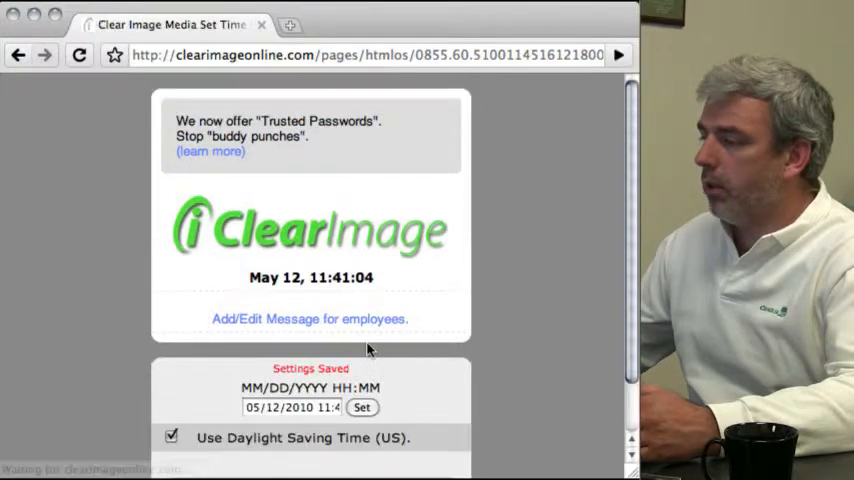
{"action": "left_click", "coordinate": [362, 407]}
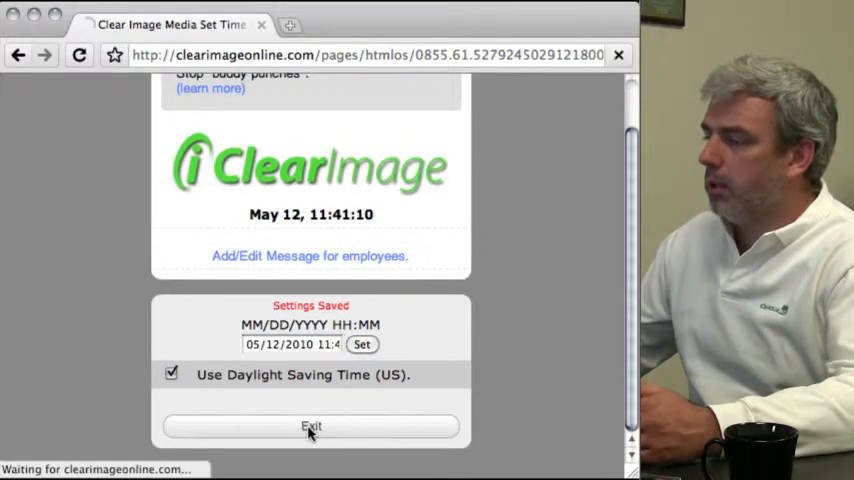
{"action": "left_click", "coordinate": [311, 426]}
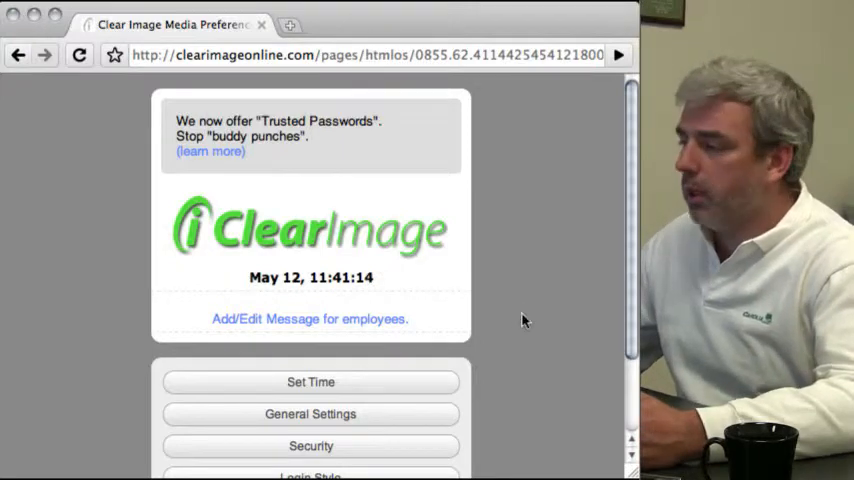
{"action": "mouse_move", "coordinate": [584, 340]}
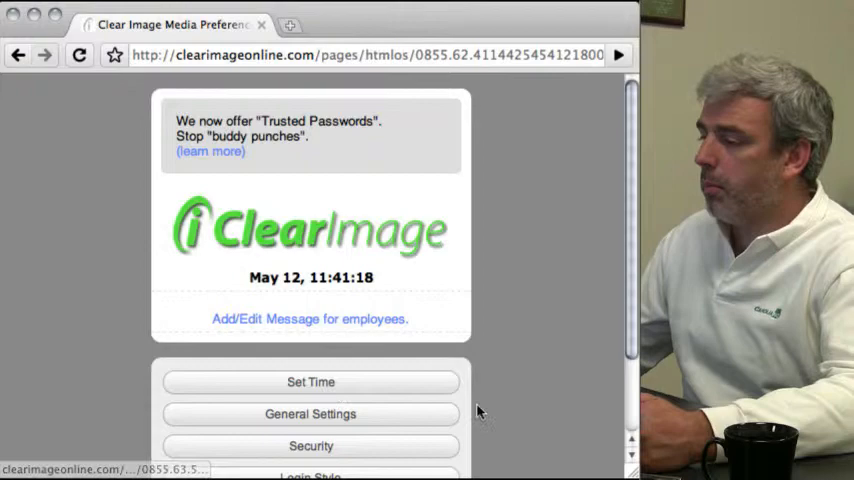
Step: Enable Show Employee Status, exit to Preferences, and reopen General Settings
{"action": "scroll", "scroll_direction": "down", "scroll_amount": 3}
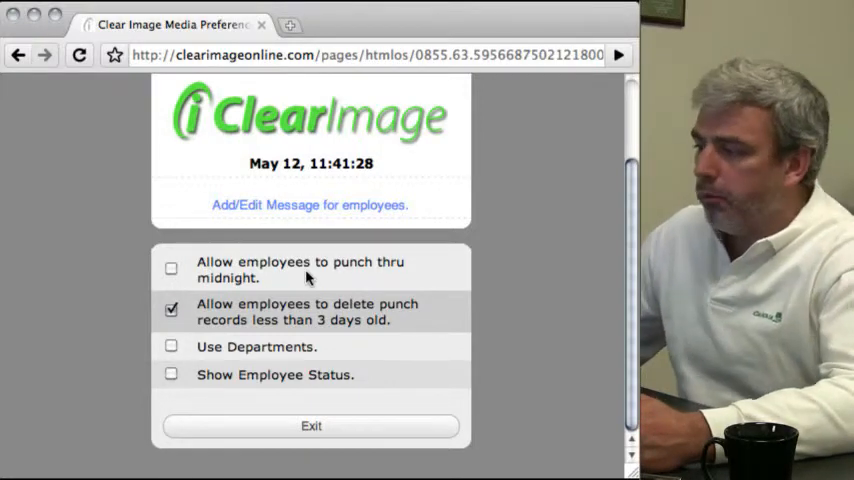
{"action": "mouse_move", "coordinate": [258, 285]}
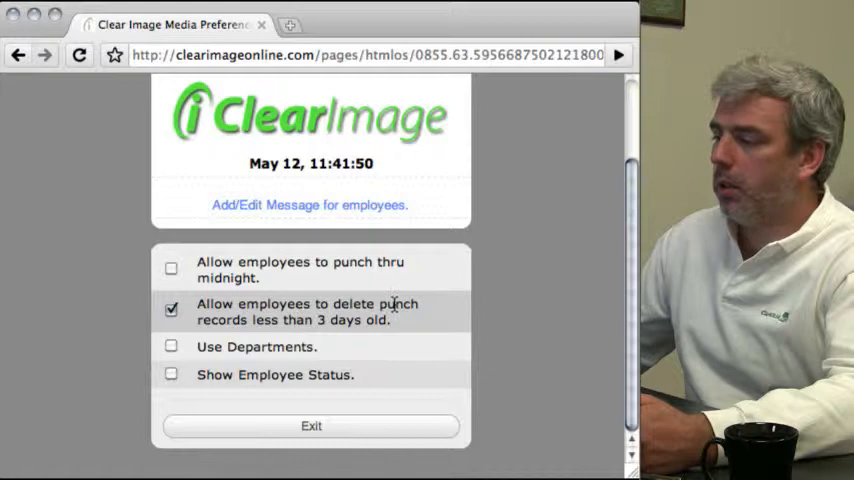
{"action": "mouse_move", "coordinate": [322, 332]}
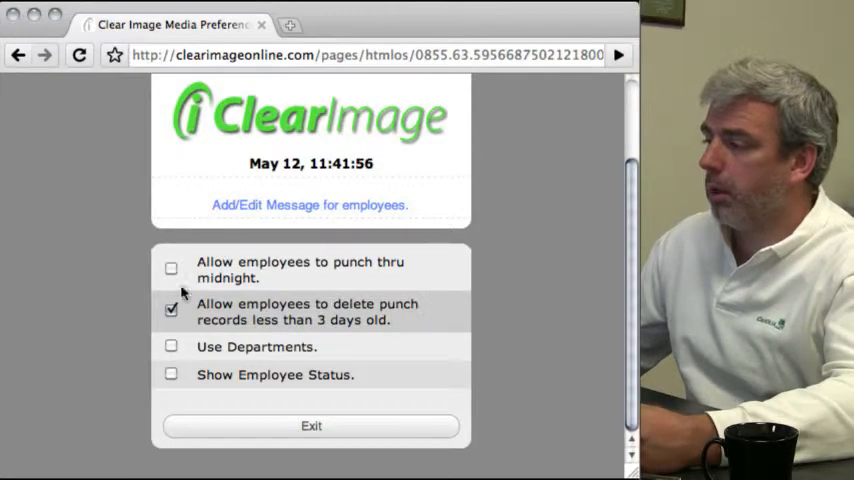
{"action": "mouse_move", "coordinate": [408, 338]}
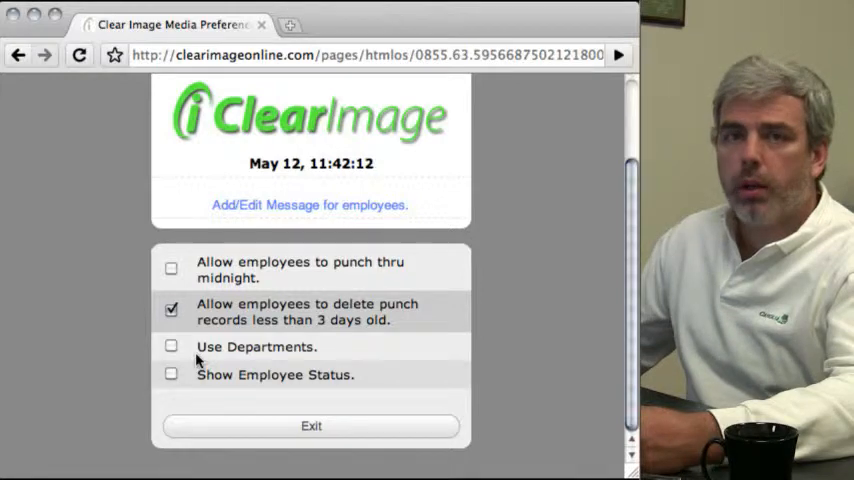
{"action": "mouse_move", "coordinate": [352, 355]}
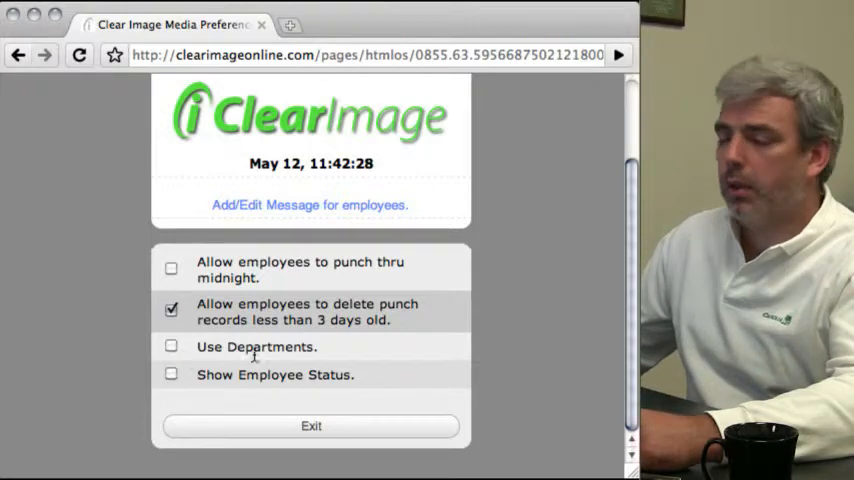
{"action": "mouse_move", "coordinate": [185, 373]}
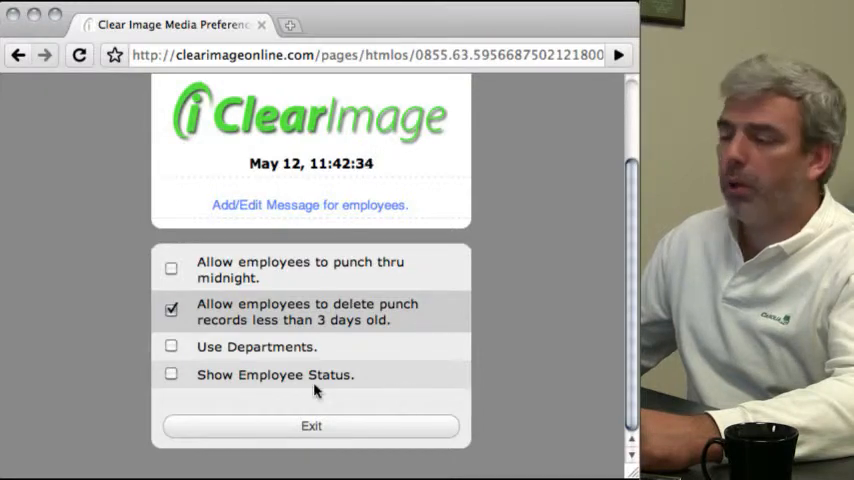
{"action": "left_click", "coordinate": [165, 374]}
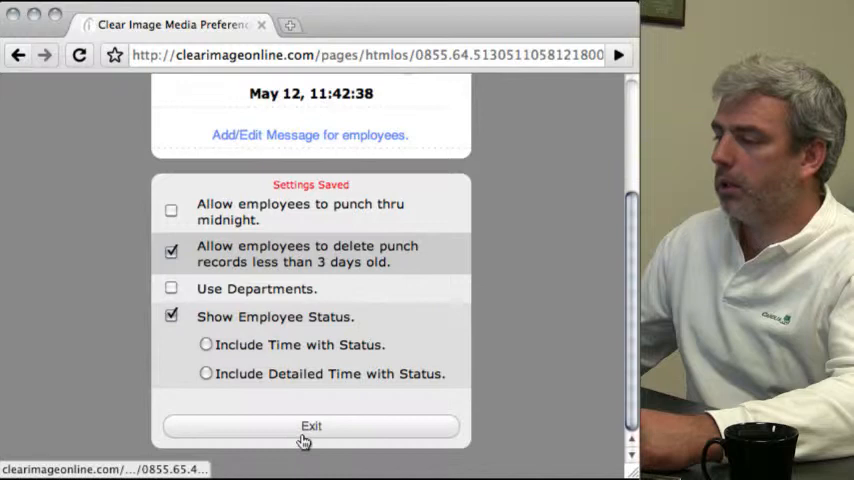
{"action": "left_click", "coordinate": [311, 426]}
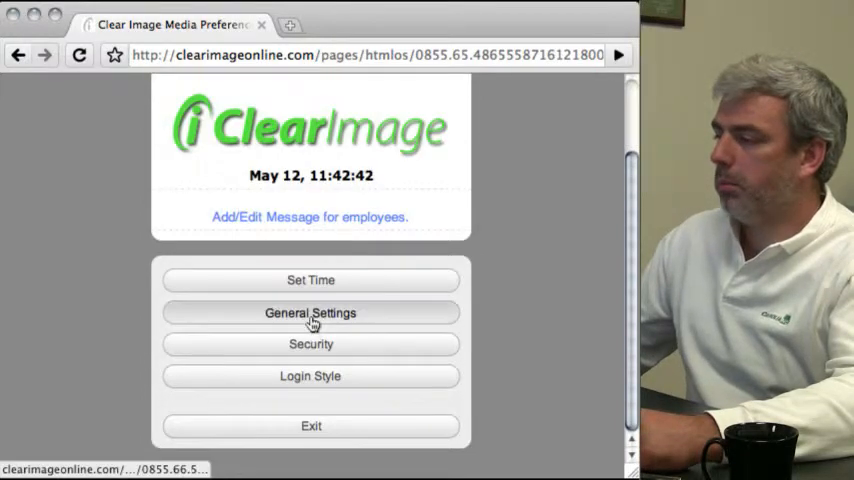
{"action": "left_click", "coordinate": [310, 313]}
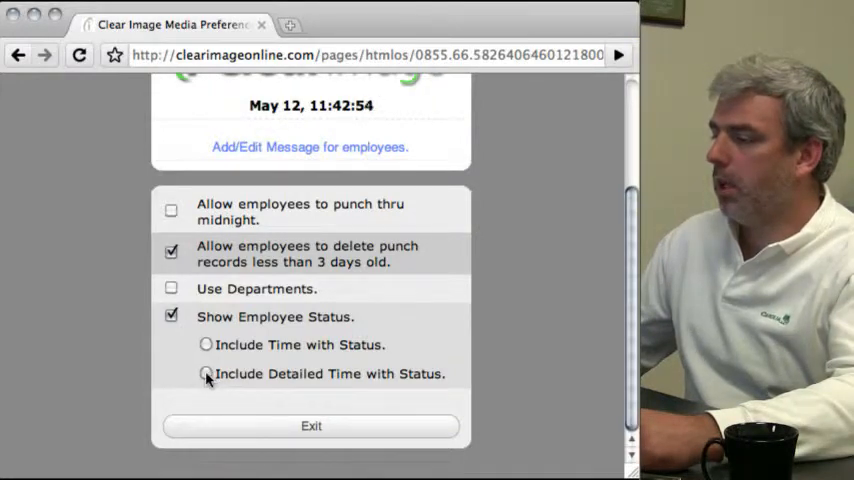
{"action": "mouse_move", "coordinate": [318, 425]}
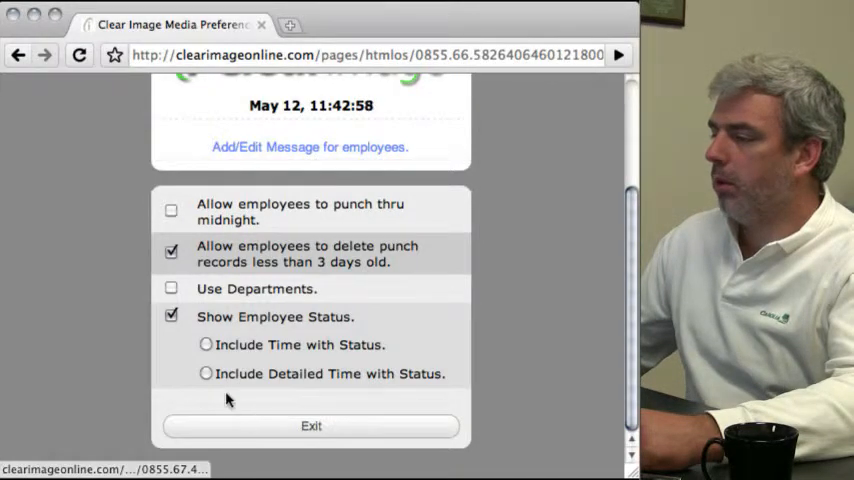
Step: Select Include Detailed Time with Status and exit to preview the employee login screen
{"action": "left_click", "coordinate": [205, 373]}
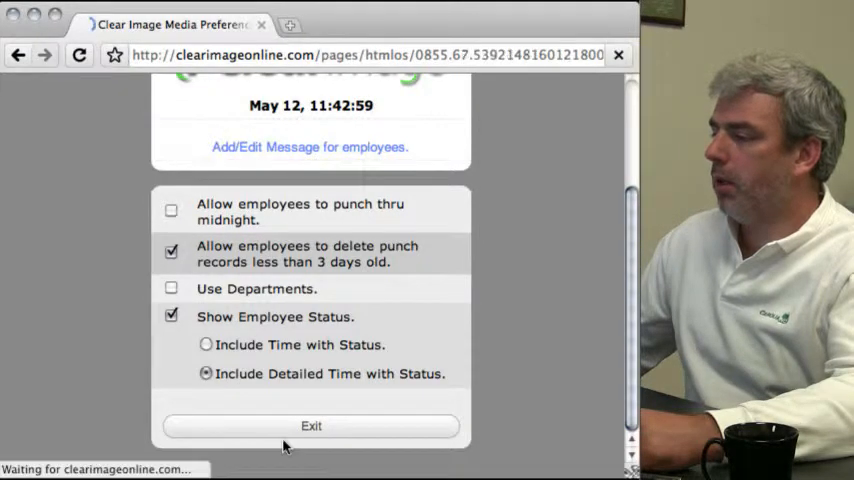
{"action": "left_click", "coordinate": [311, 426]}
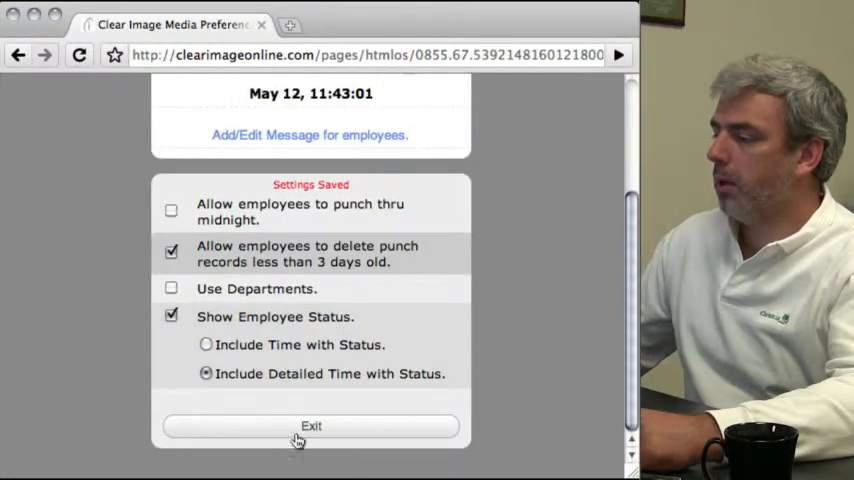
{"action": "left_click", "coordinate": [311, 426]}
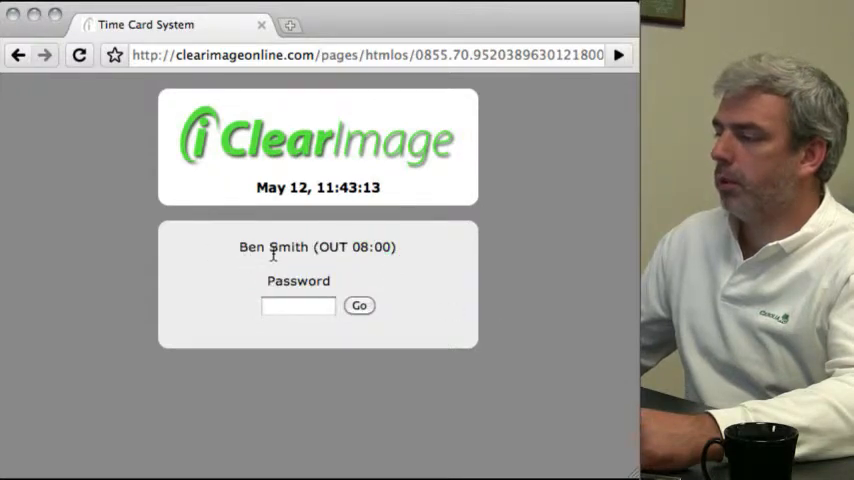
{"action": "mouse_move", "coordinate": [249, 256]}
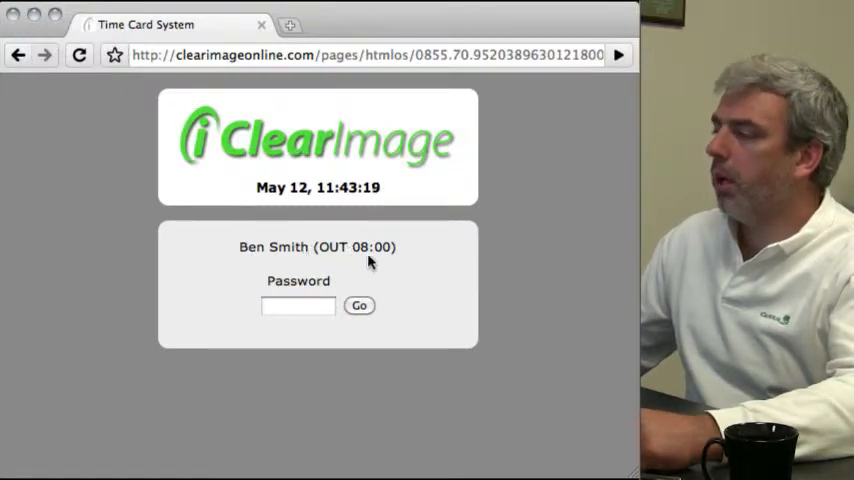
Step: Sign back in and uncheck Show Employee Status in General Settings, returning to Preferences
{"action": "left_click", "coordinate": [298, 305]}
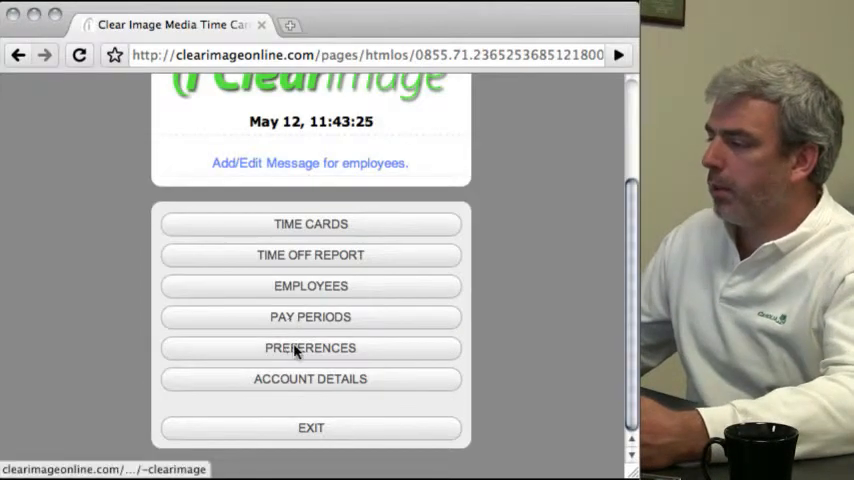
{"action": "left_click", "coordinate": [310, 348]}
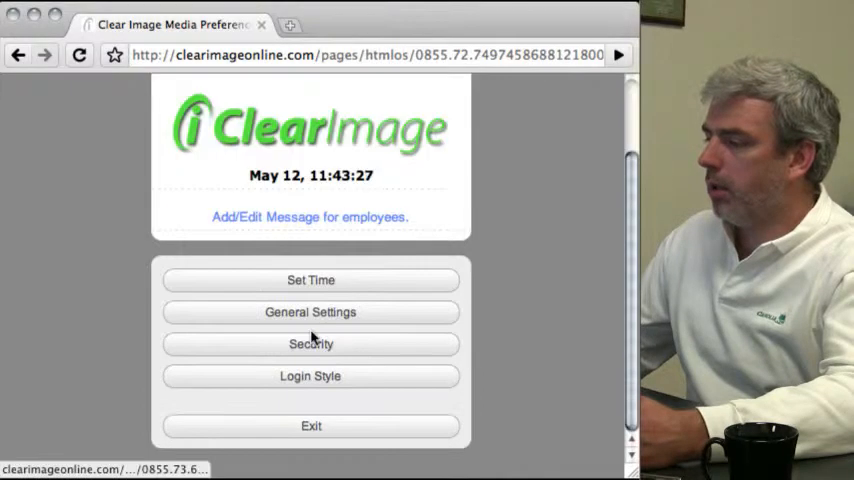
{"action": "left_click", "coordinate": [310, 312]}
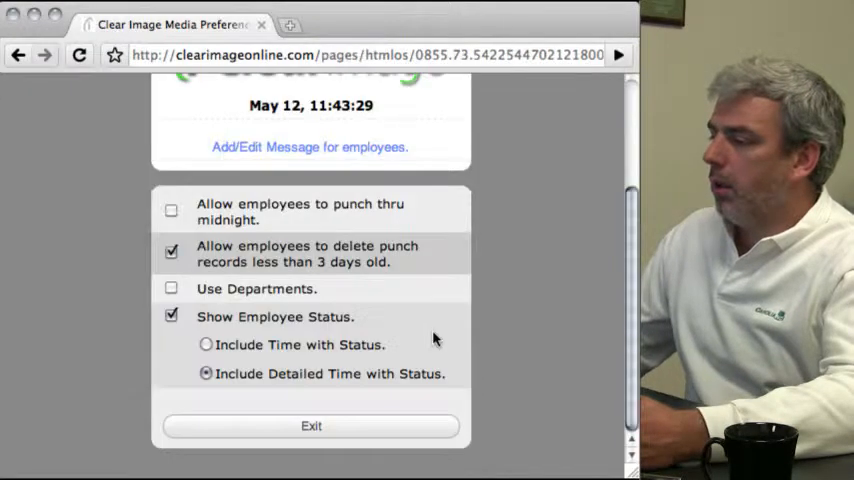
{"action": "left_click", "coordinate": [170, 317]}
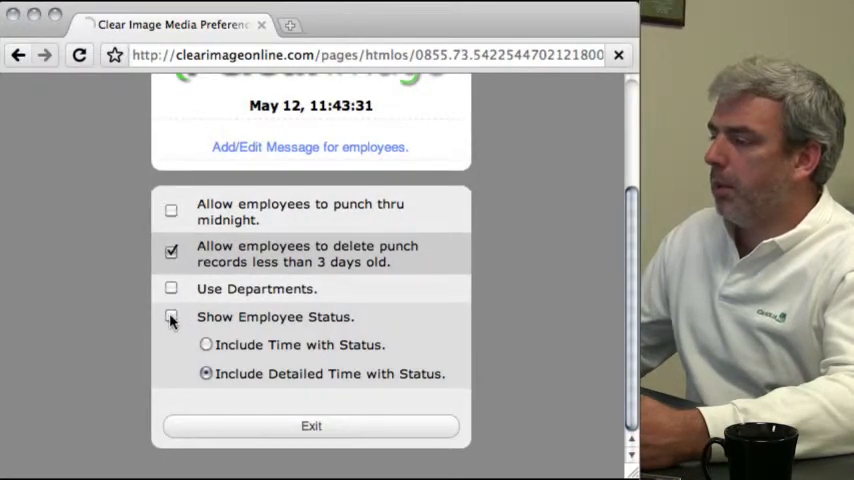
{"action": "left_click", "coordinate": [170, 318]}
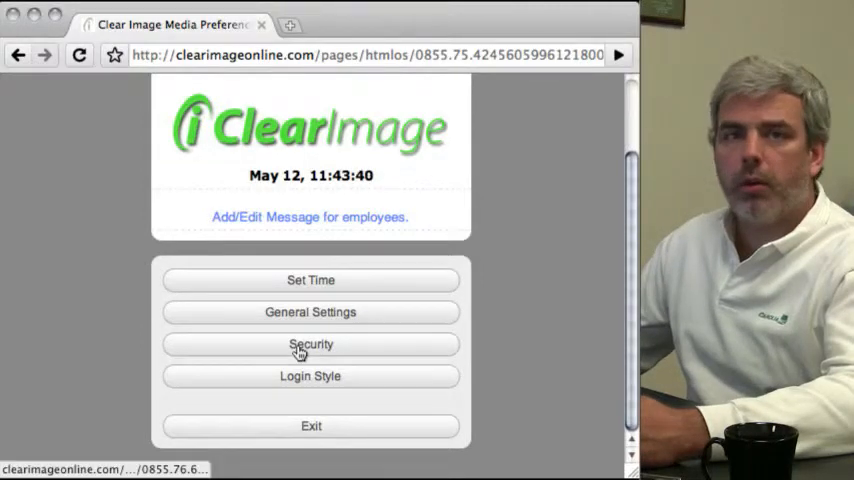
Step: Review the Security cookie and IP options, leaving punch-ins allowed from any machine, then exit
{"action": "left_click", "coordinate": [311, 344]}
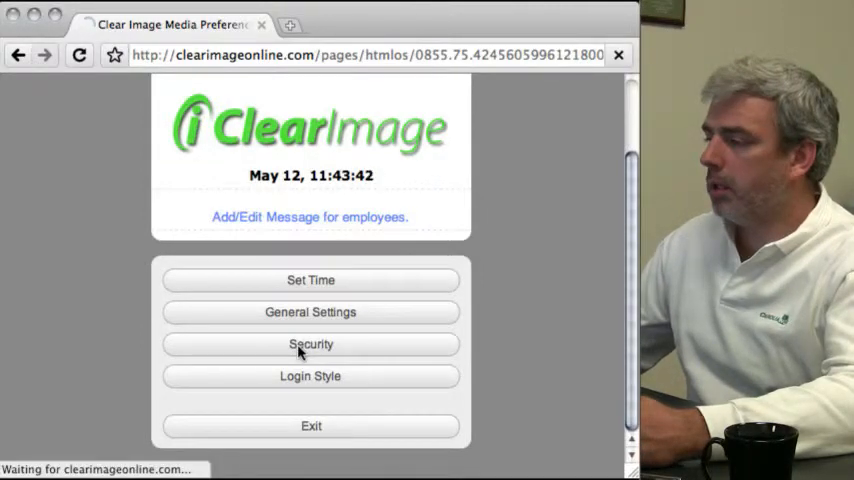
{"action": "left_click", "coordinate": [311, 344]}
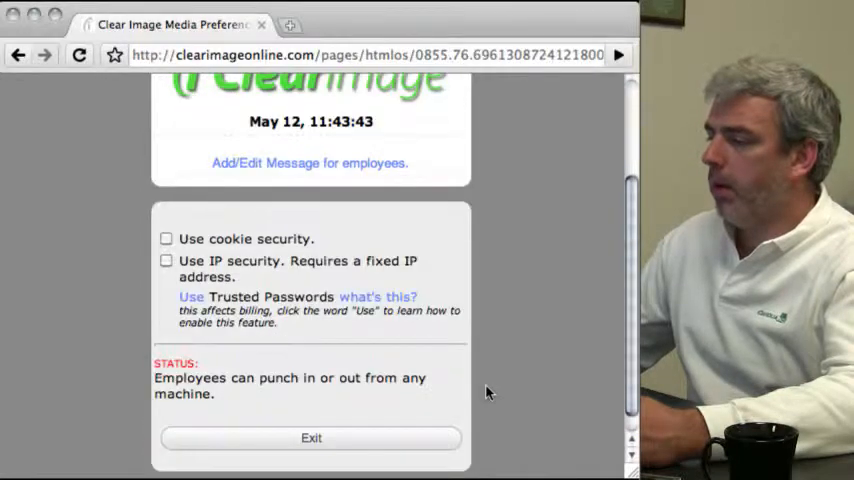
{"action": "scroll", "scroll_direction": "down", "scroll_amount": 3}
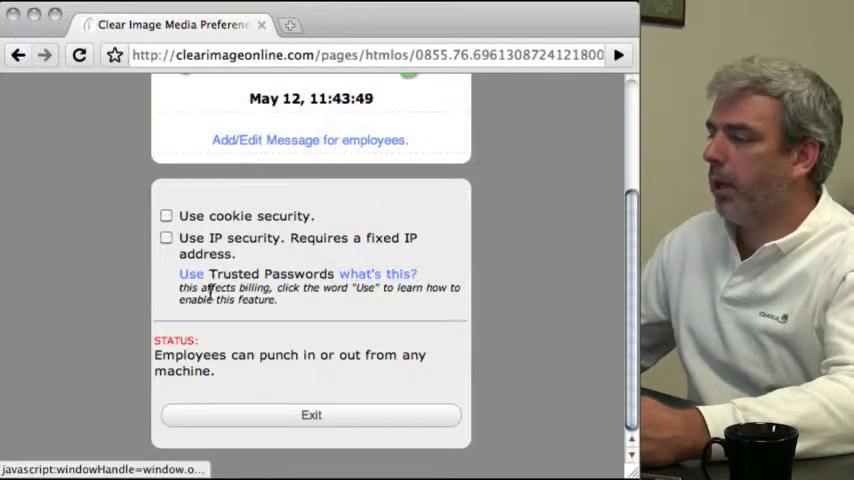
{"action": "mouse_move", "coordinate": [315, 303]}
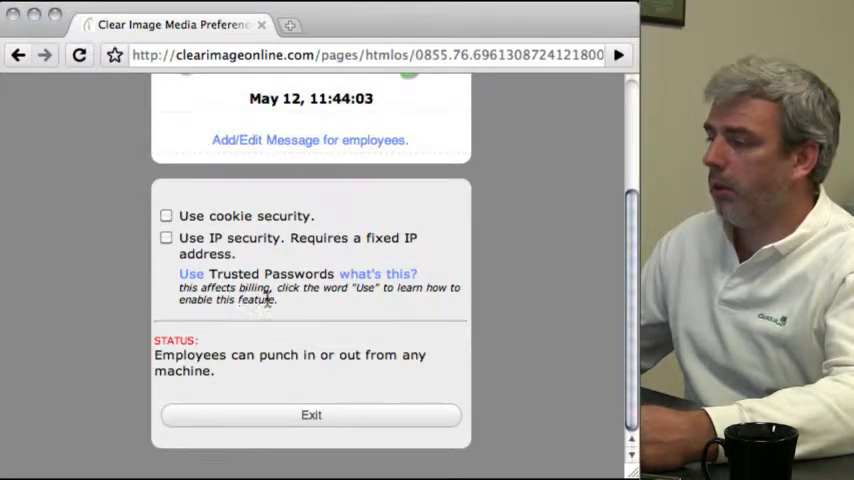
{"action": "mouse_move", "coordinate": [291, 307]}
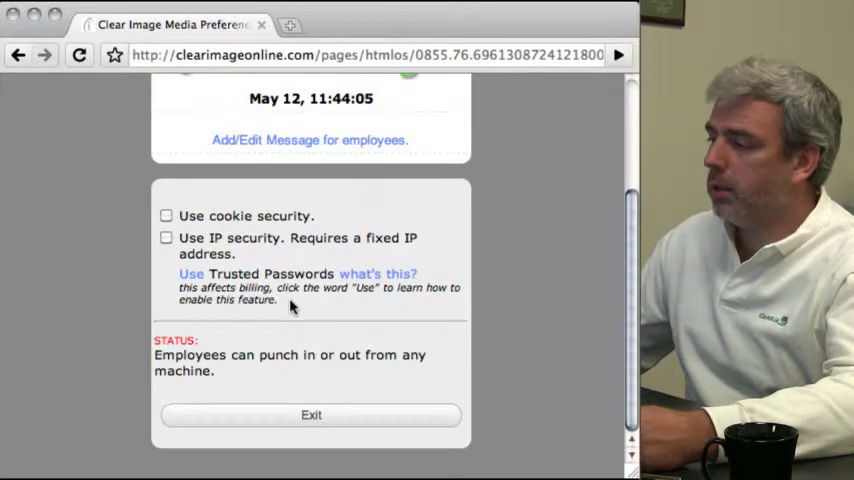
{"action": "mouse_move", "coordinate": [281, 305]}
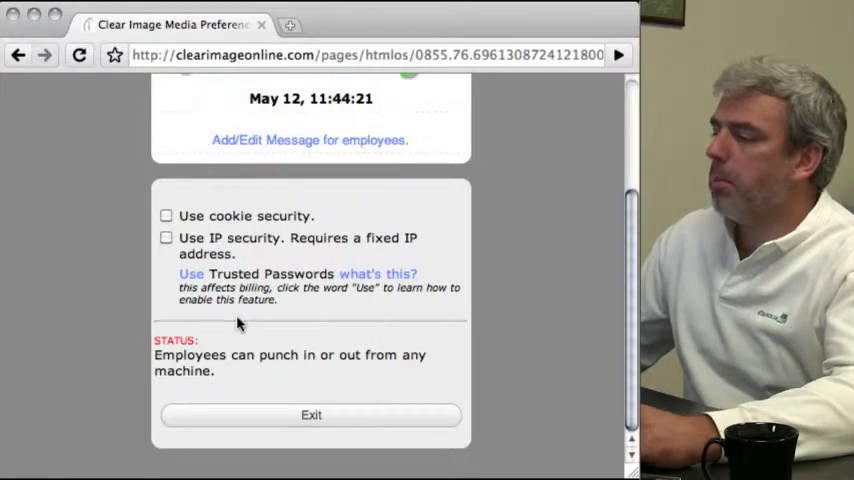
{"action": "mouse_move", "coordinate": [282, 343]}
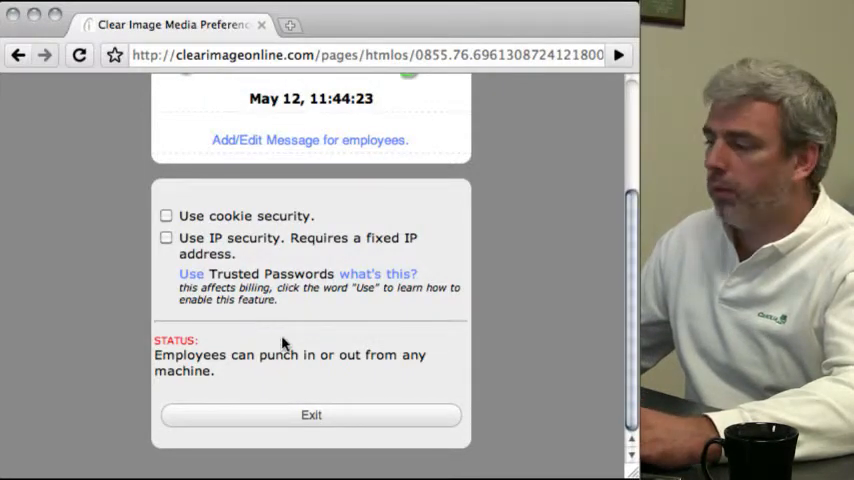
{"action": "left_click", "coordinate": [311, 415]}
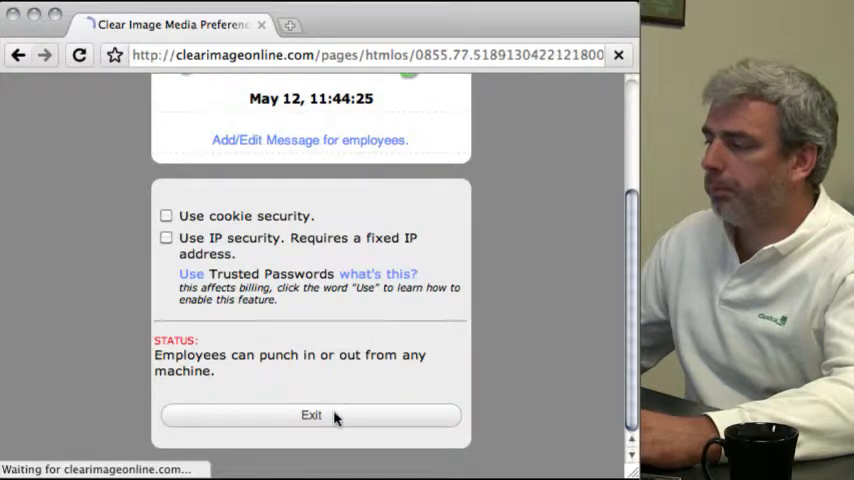
{"action": "left_click", "coordinate": [310, 415]}
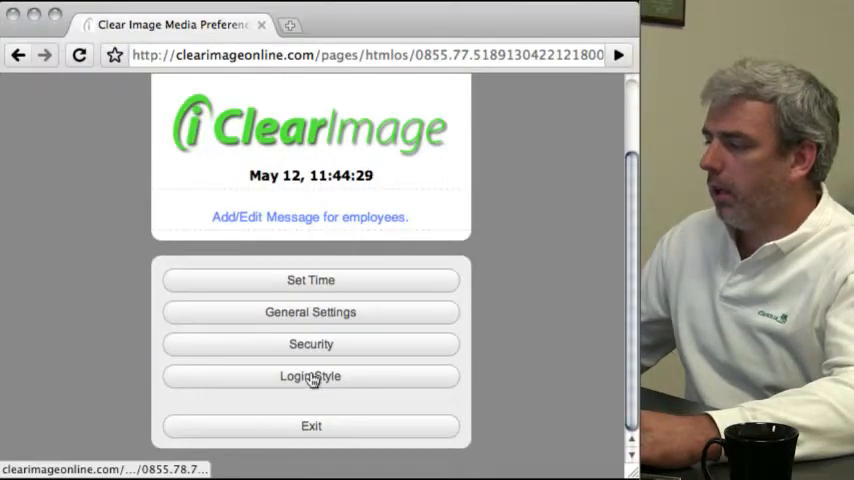
Step: Open Login Style, confirm it is Password Only, and exit to the main admin menu
{"action": "left_click", "coordinate": [311, 376]}
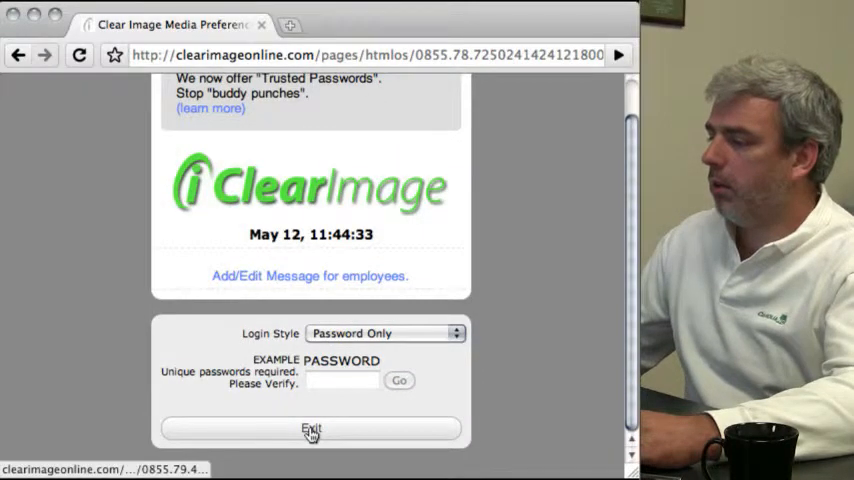
{"action": "left_click", "coordinate": [311, 436]}
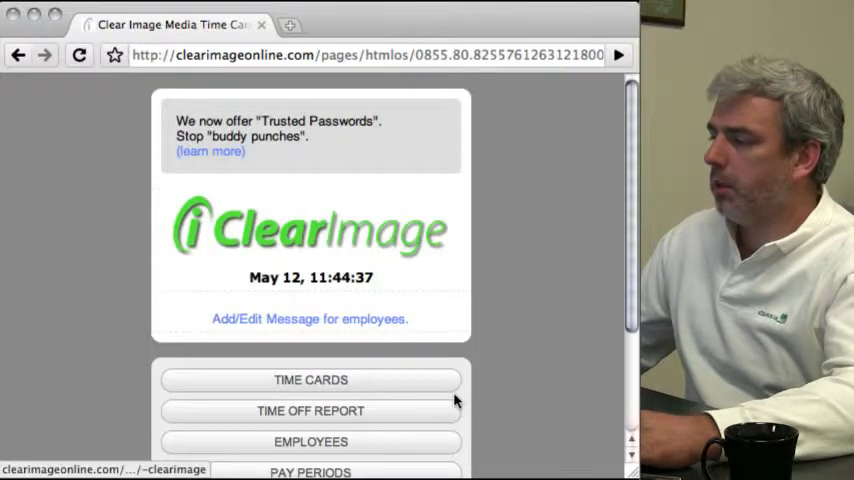
{"action": "scroll", "scroll_direction": "down", "scroll_amount": 3}
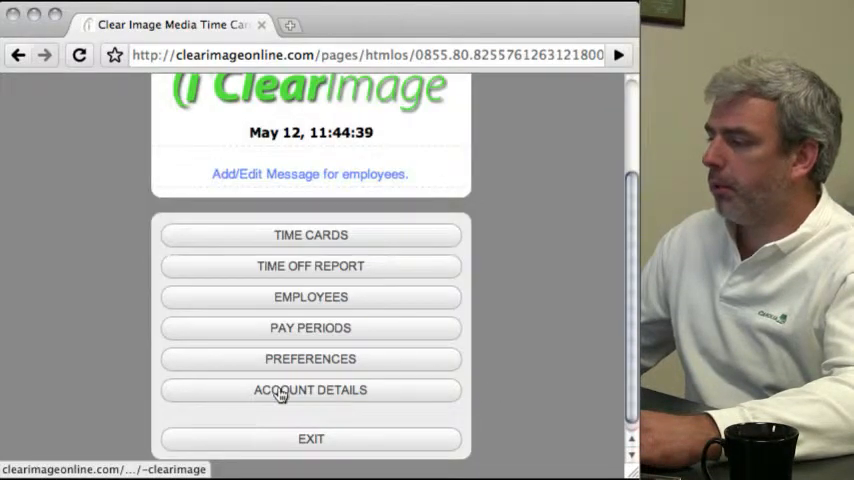
Step: Open Account Details > Account Information, review the company contact details, and exit
{"action": "left_click", "coordinate": [310, 390]}
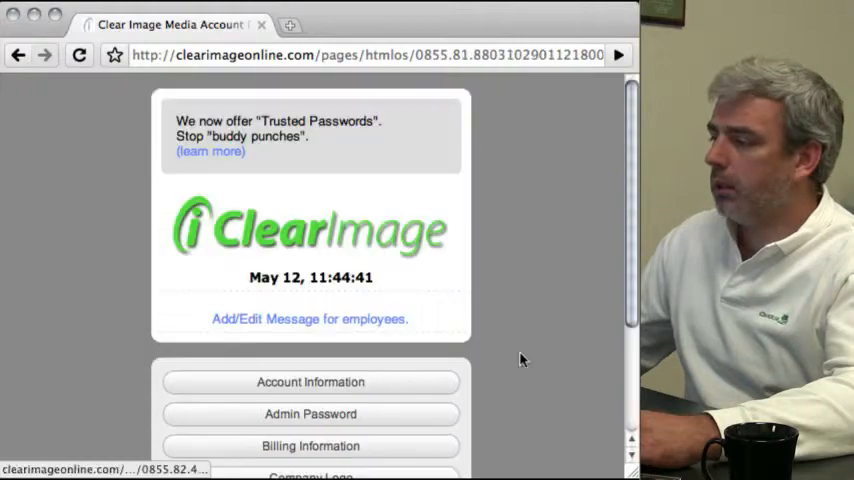
{"action": "scroll", "scroll_direction": "down", "scroll_amount": 3}
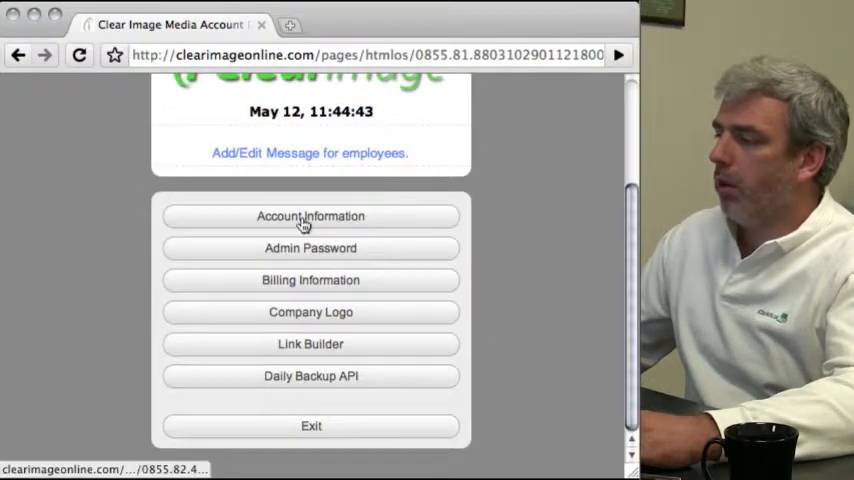
{"action": "left_click", "coordinate": [311, 216]}
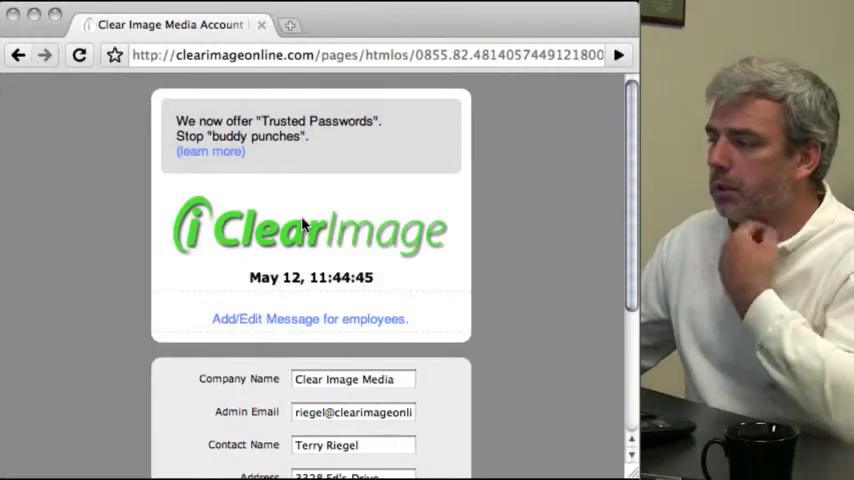
{"action": "scroll", "scroll_direction": "down", "scroll_amount": 3}
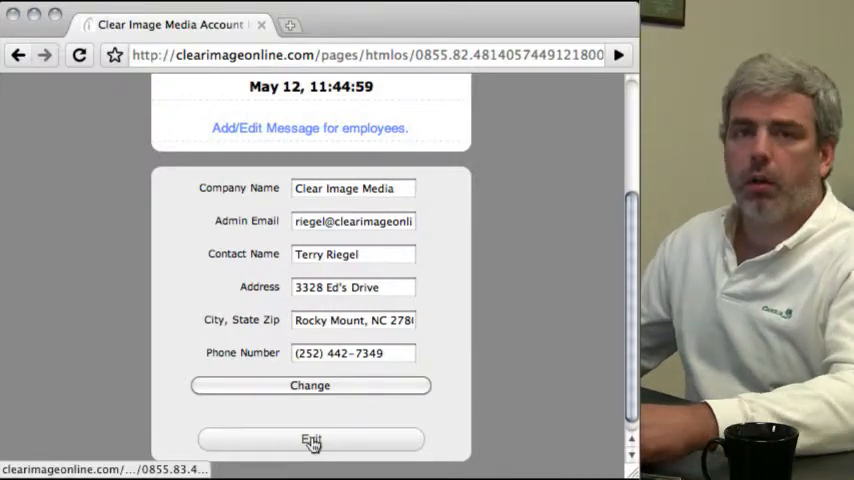
{"action": "left_click", "coordinate": [311, 439]}
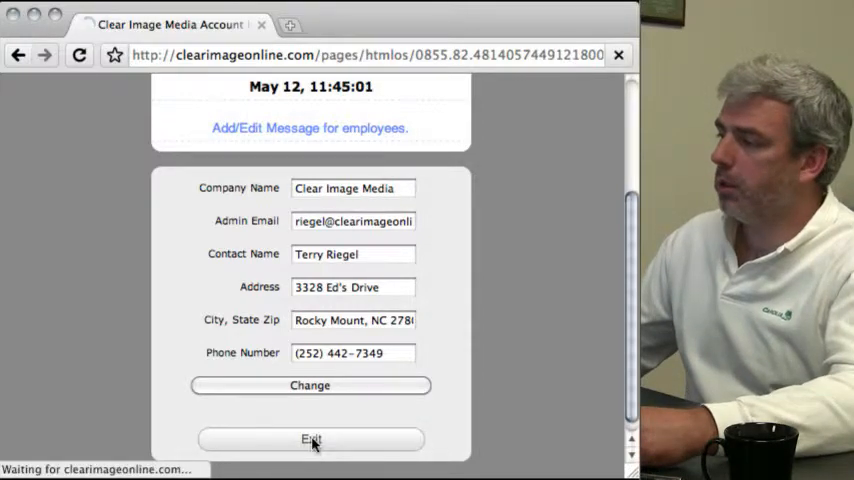
{"action": "left_click", "coordinate": [310, 439]}
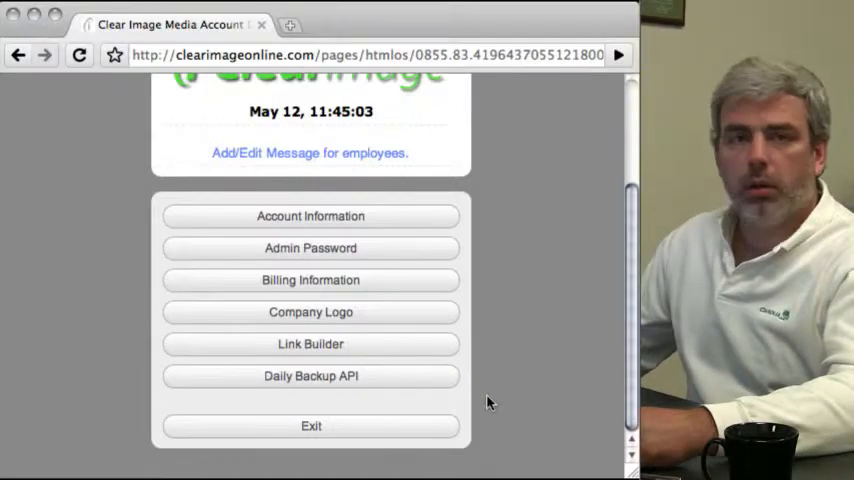
{"action": "mouse_move", "coordinate": [476, 378]}
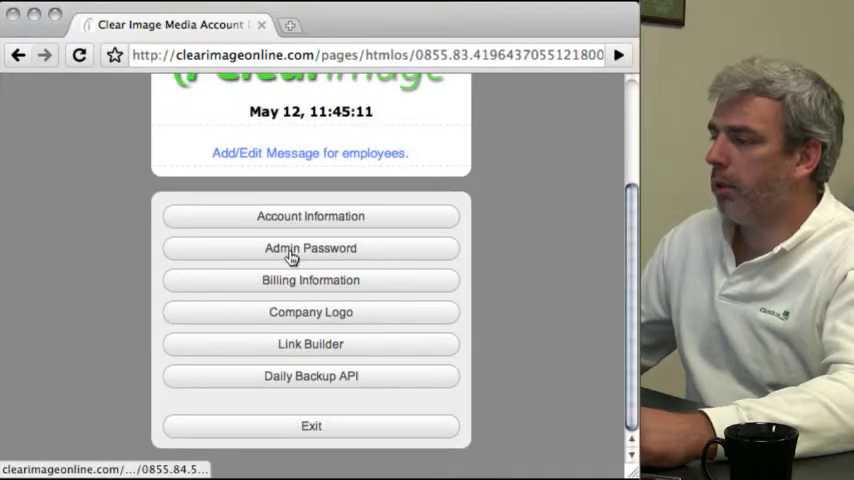
{"action": "left_click", "coordinate": [310, 248]}
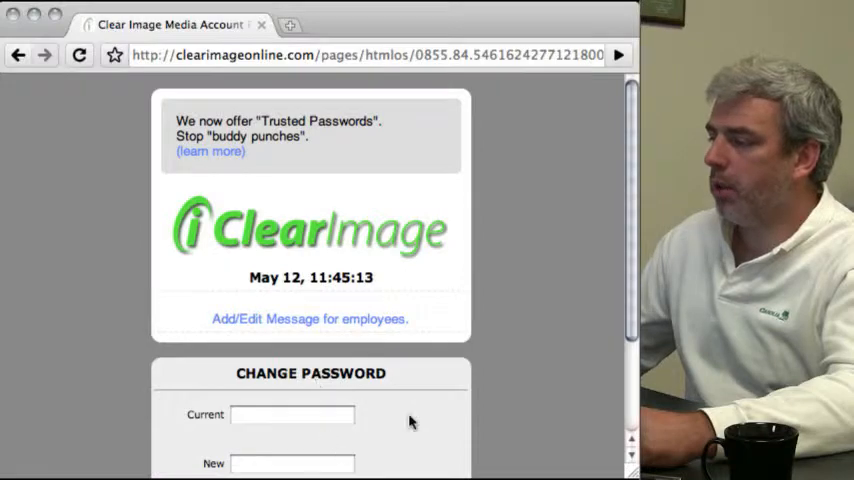
{"action": "scroll", "scroll_direction": "down", "scroll_amount": 3}
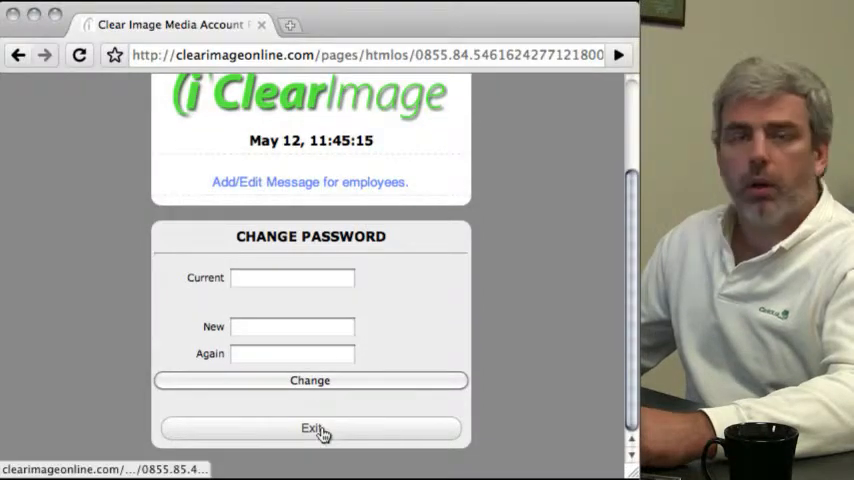
{"action": "left_click", "coordinate": [310, 428]}
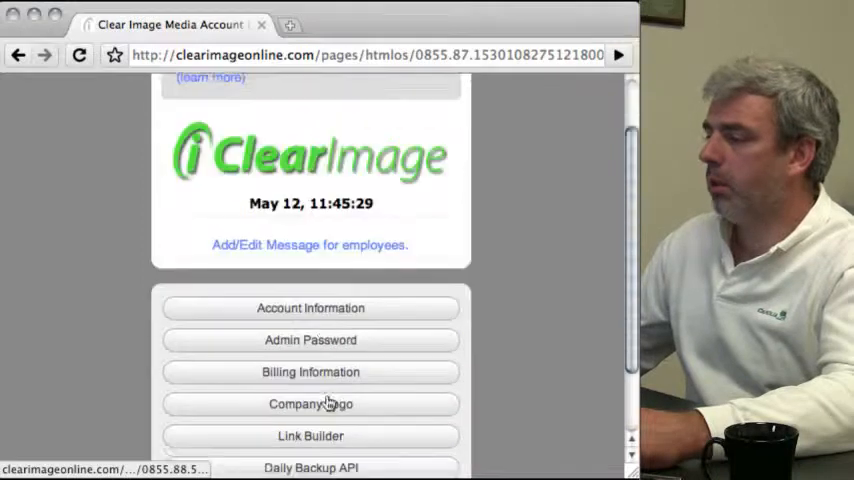
{"action": "scroll", "scroll_direction": "down", "scroll_amount": 3}
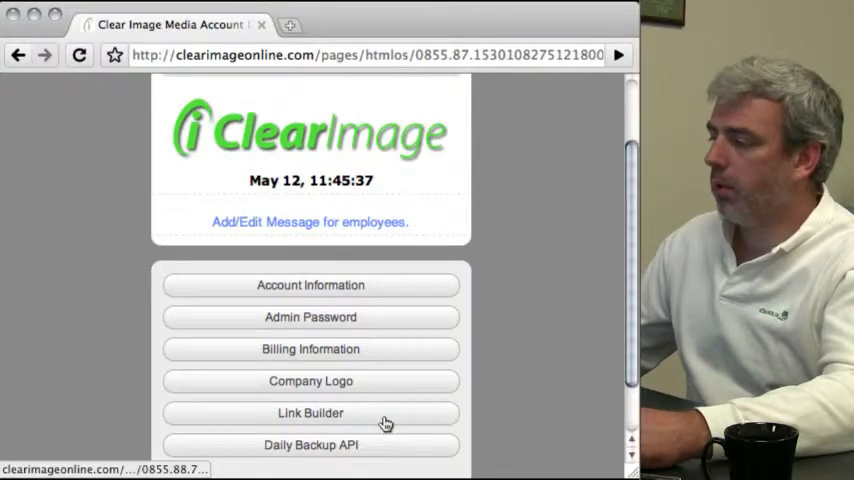
{"action": "scroll", "scroll_direction": "down", "scroll_amount": 3}
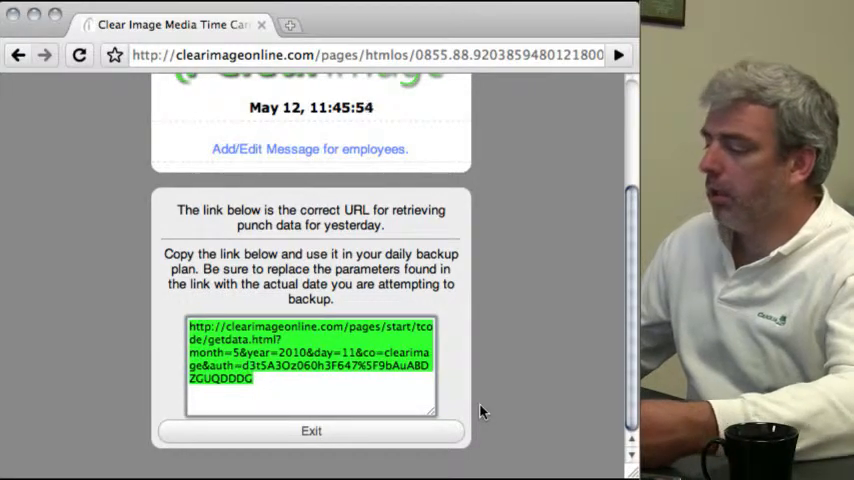
{"action": "mouse_move", "coordinate": [522, 330]}
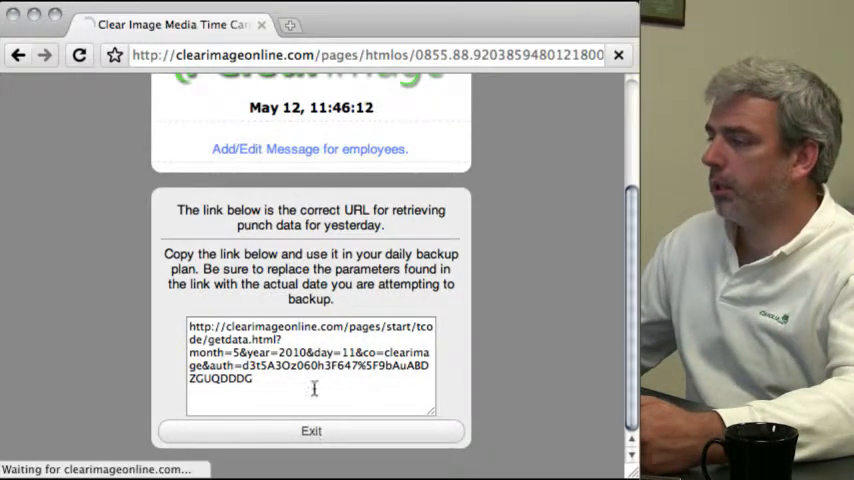
{"action": "left_click", "coordinate": [310, 430]}
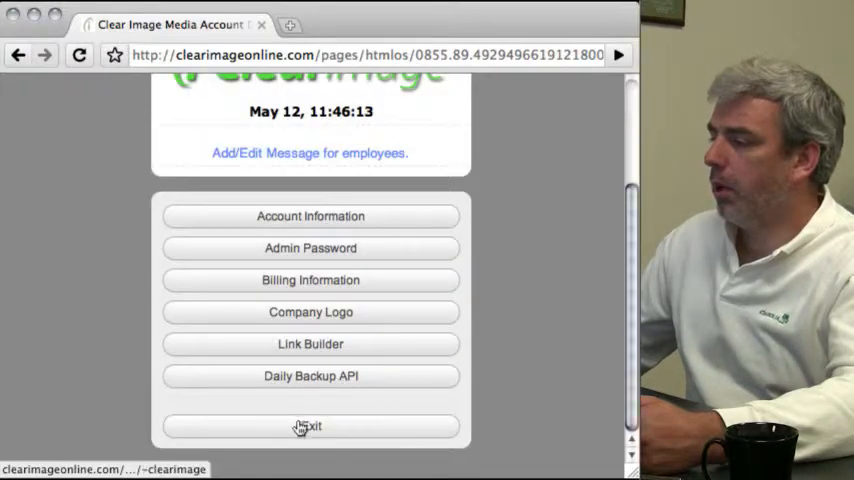
Step: Exit Account Details and the main menu to the login page, then sign back in
{"action": "left_click", "coordinate": [311, 427]}
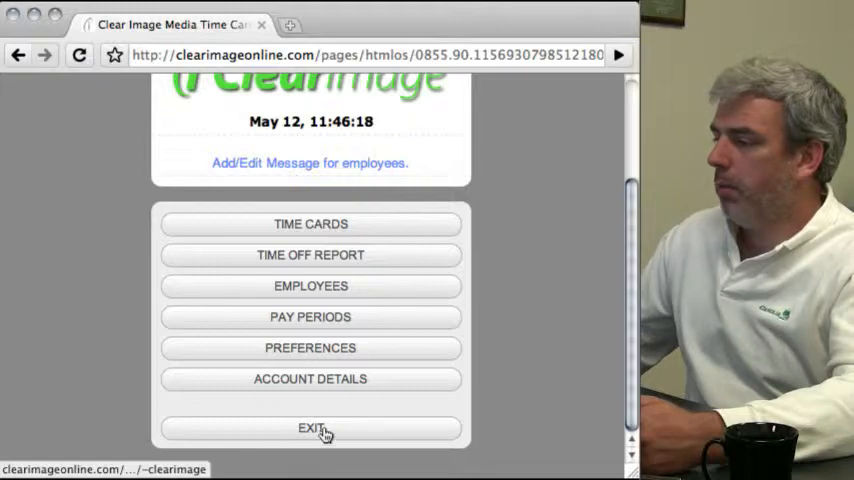
{"action": "left_click", "coordinate": [310, 425]}
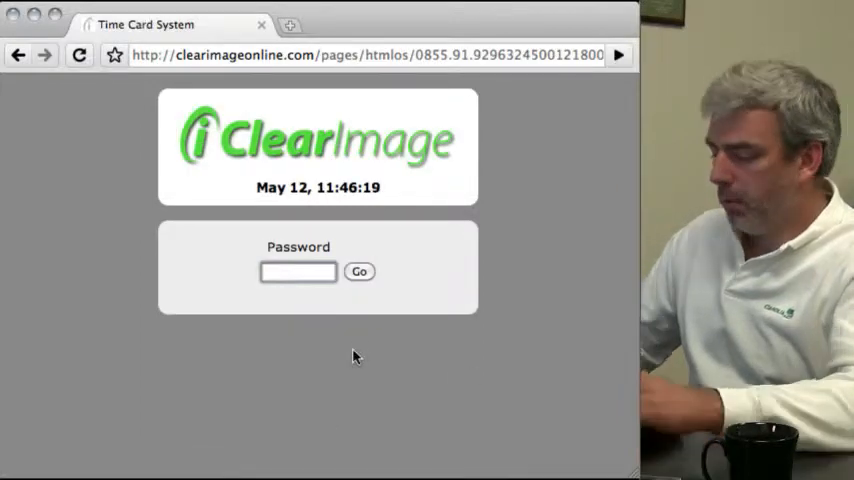
{"action": "left_click", "coordinate": [359, 271]}
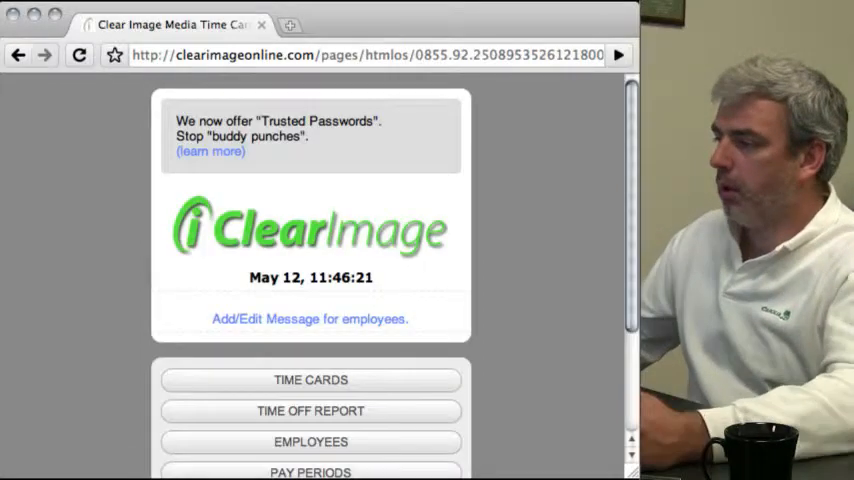
{"action": "scroll", "scroll_direction": "down", "scroll_amount": 3}
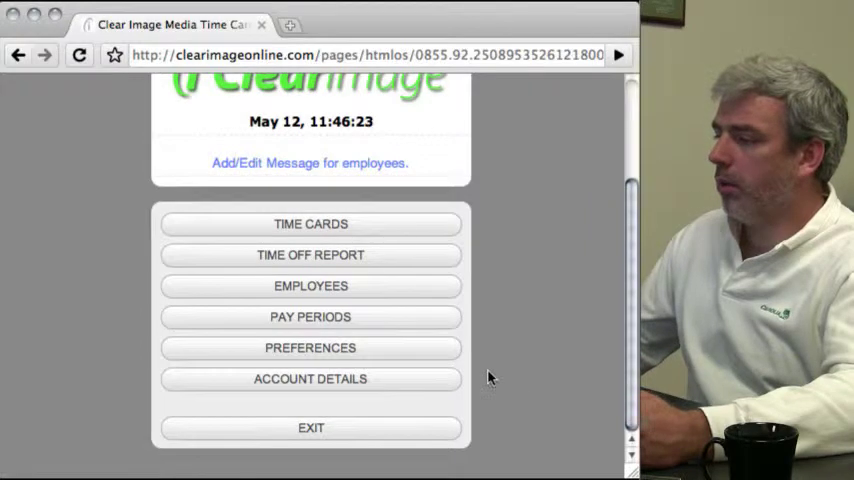